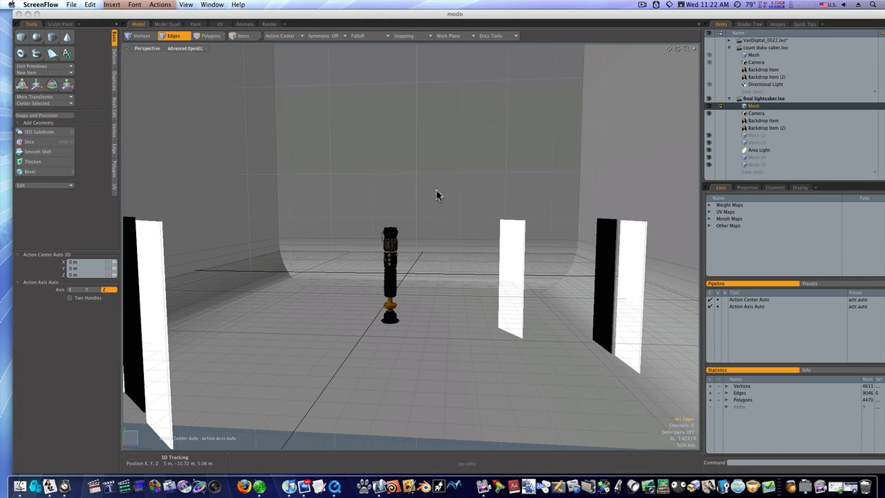
mouse_move(406, 329)
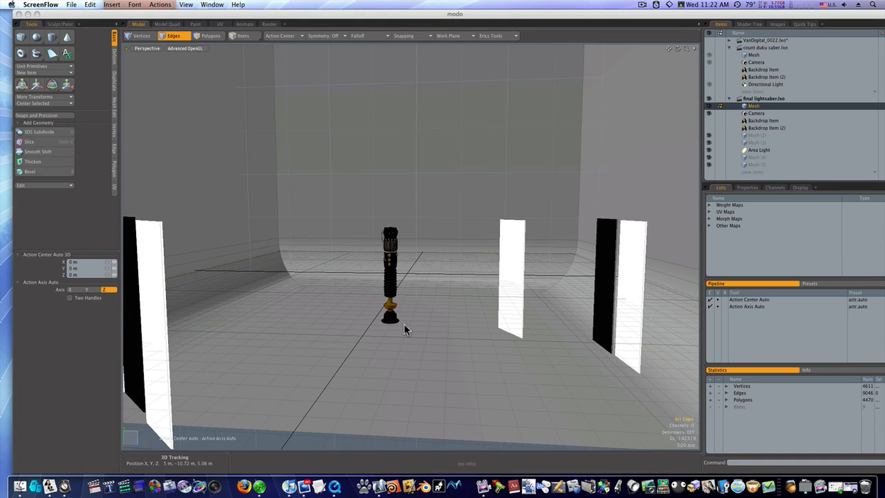
mouse_move(372, 283)
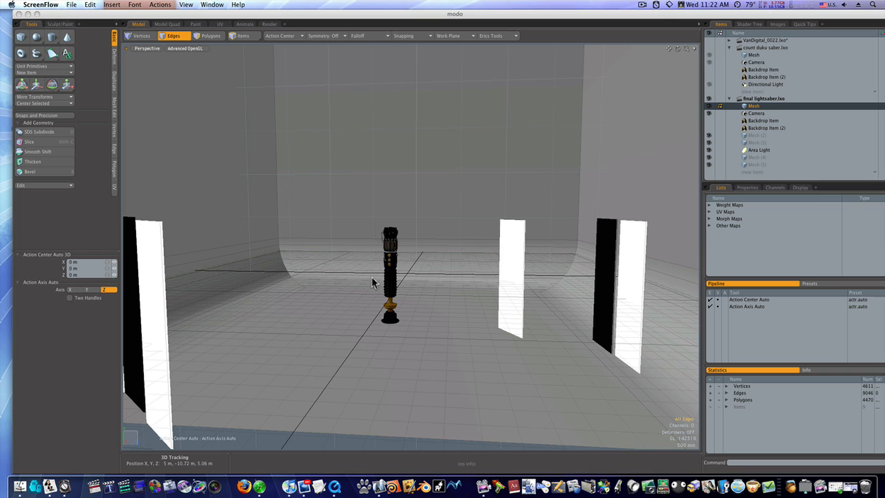
mouse_move(376, 280)
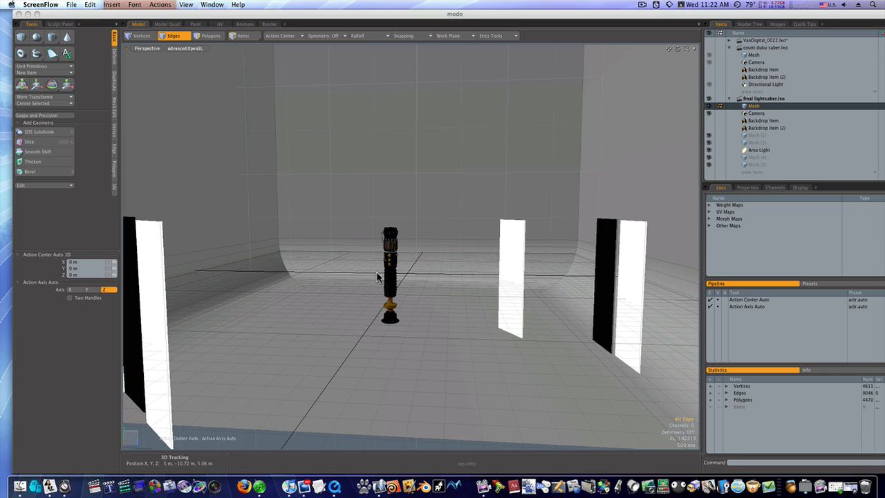
mouse_move(412, 276)
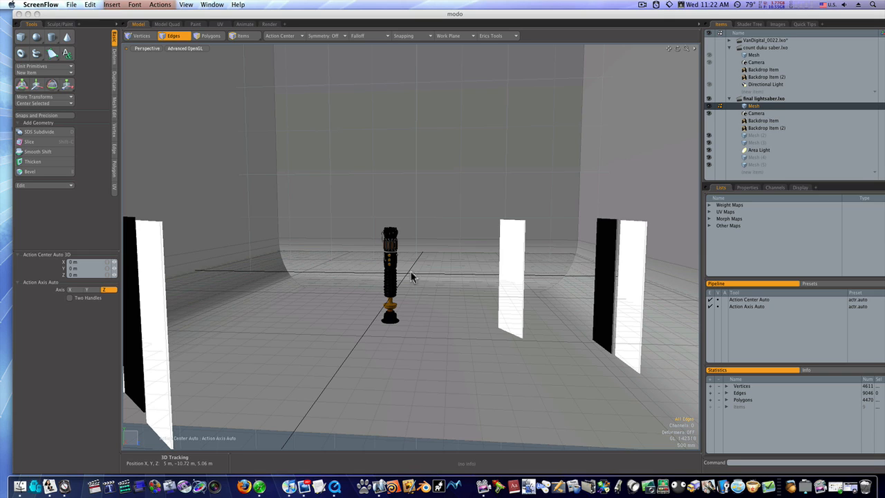
mouse_move(166, 55)
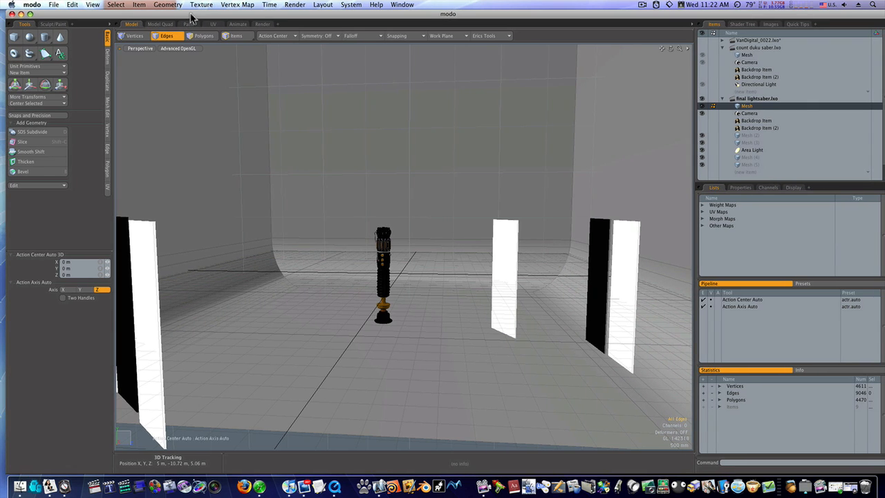
Render the current lightsaber scene from the Render menu to see the finished hilt.
click(296, 6)
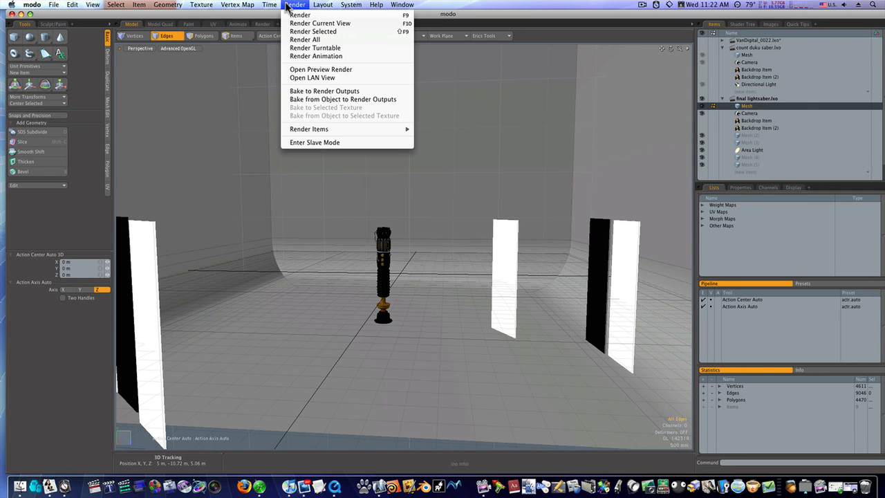
mouse_move(298, 14)
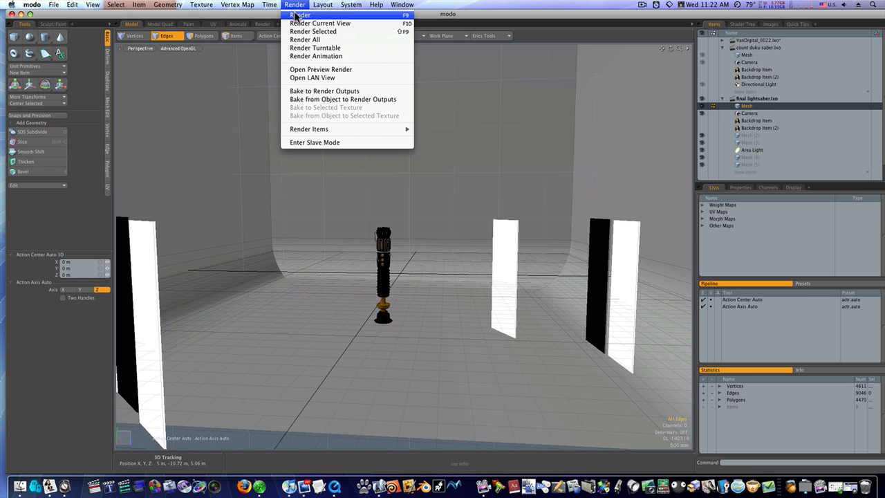
click(302, 14)
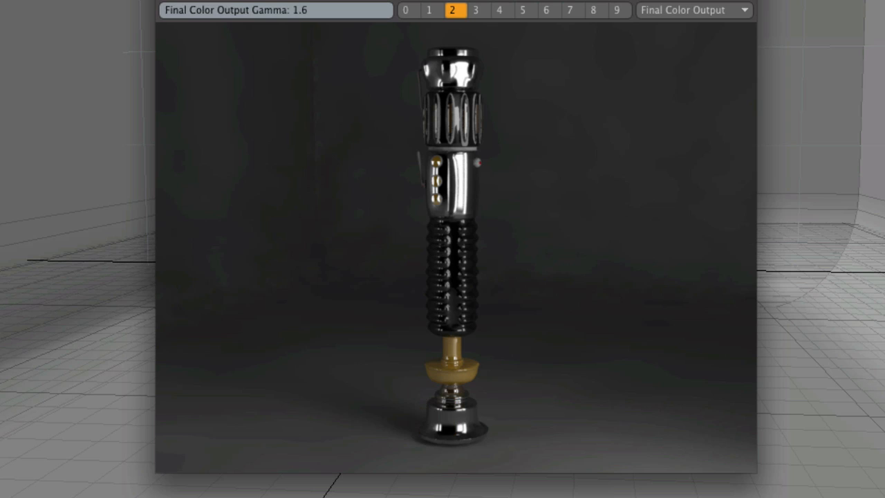
mouse_move(456, 329)
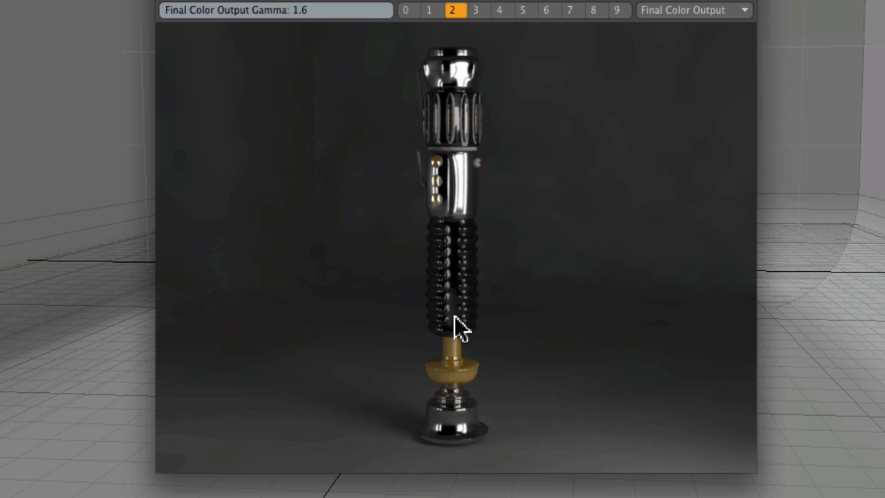
mouse_move(445, 123)
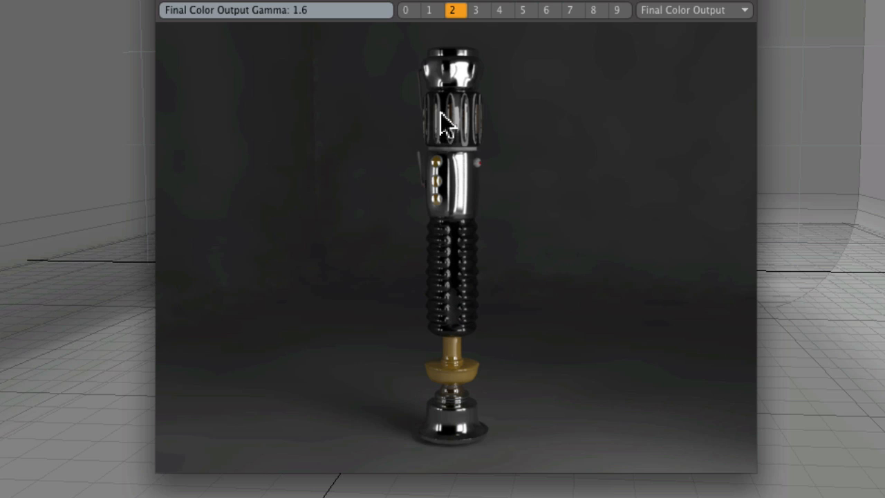
mouse_move(491, 269)
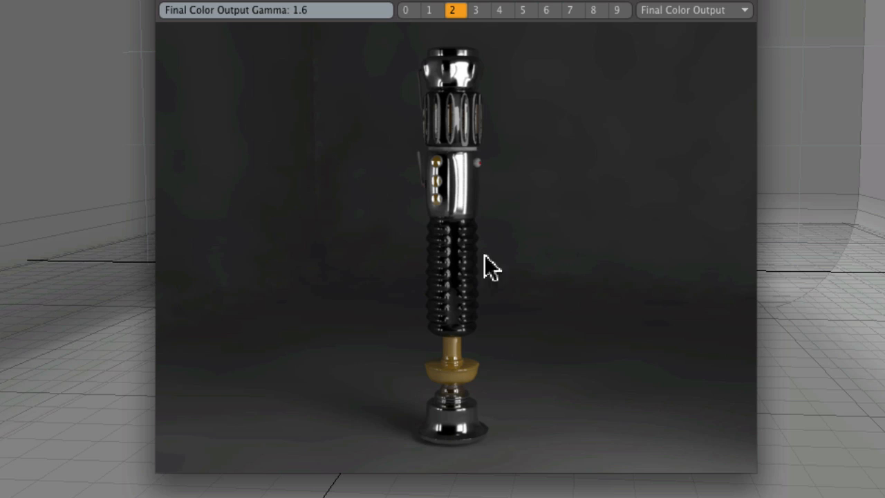
mouse_move(456, 159)
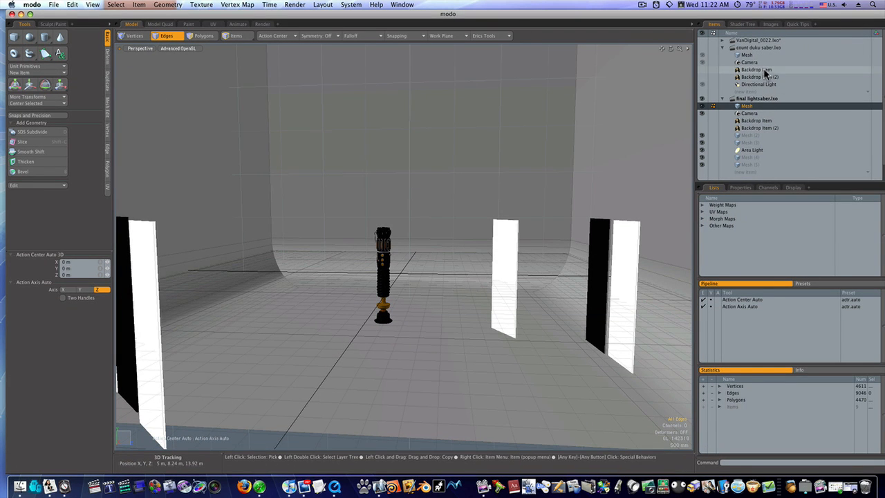
Make another open scene current via the Items list, ending on an empty untitled scene.
click(746, 55)
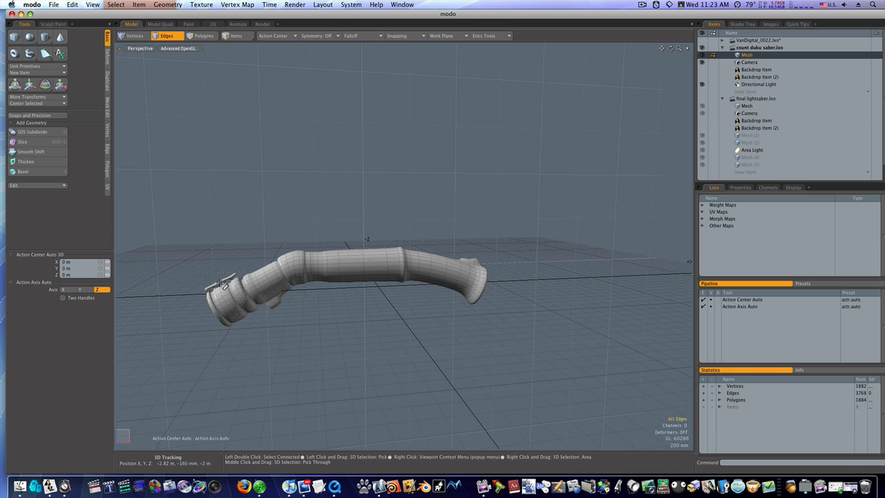
mouse_move(481, 266)
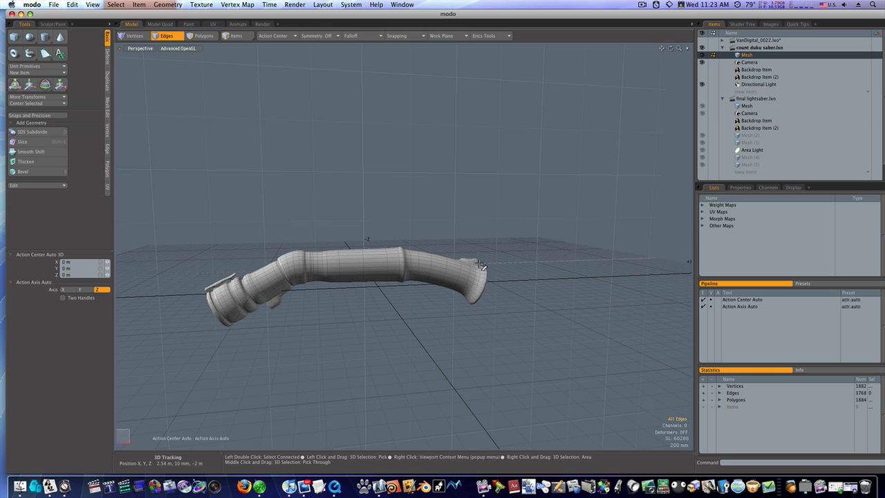
mouse_move(530, 290)
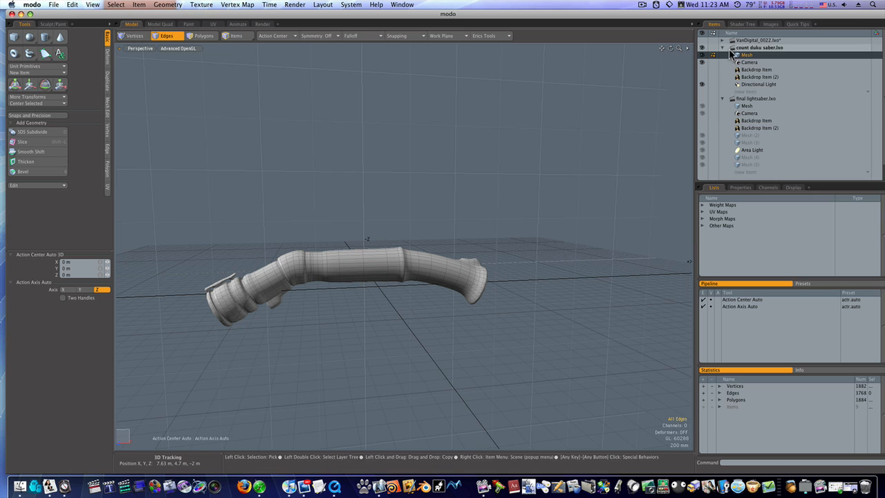
click(723, 47)
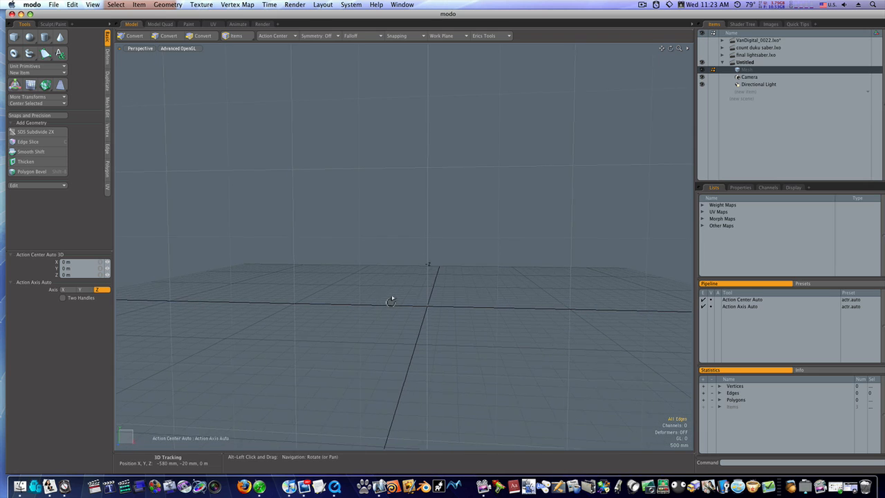
Create a new scene and set the viewport to the Top view.
click(166, 36)
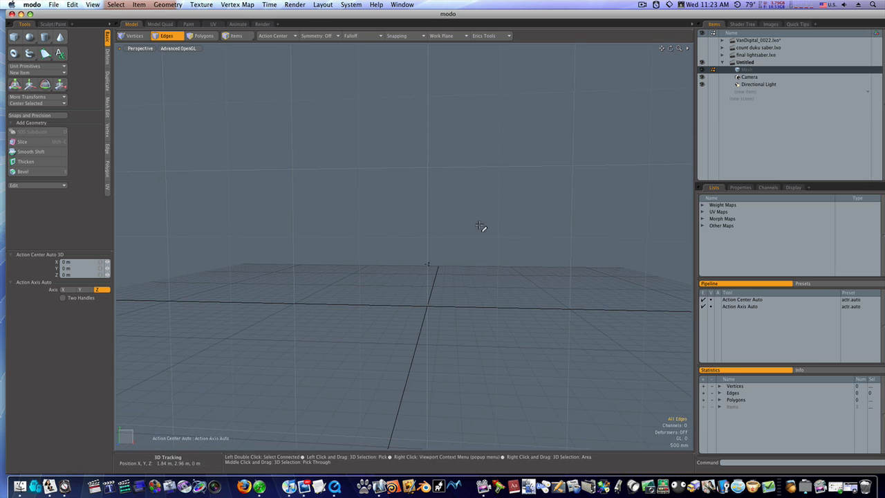
mouse_move(443, 238)
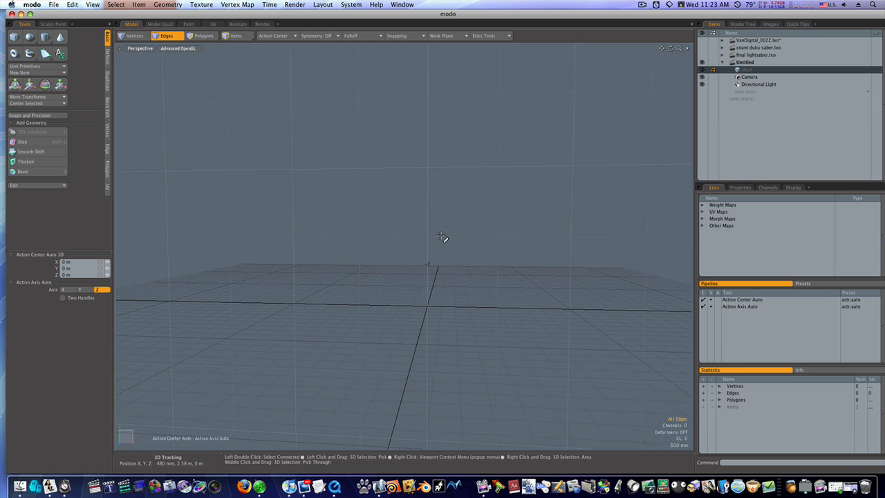
click(441, 235)
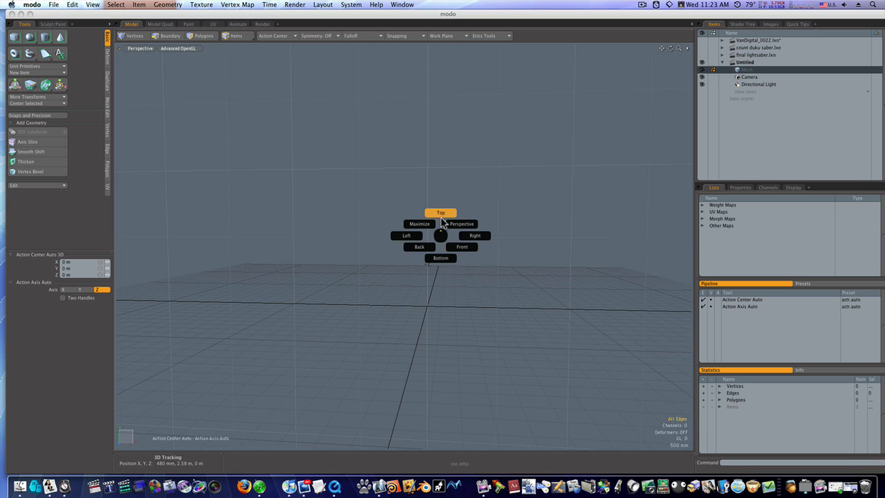
click(440, 213)
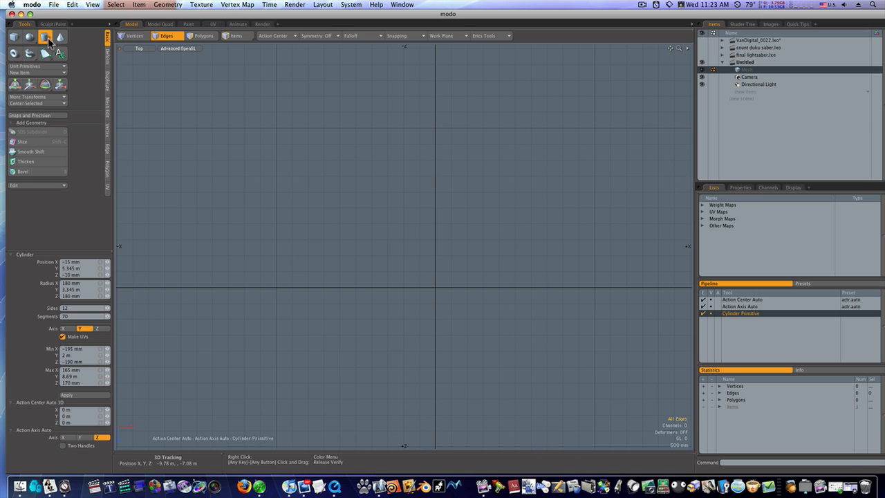
mouse_move(74, 301)
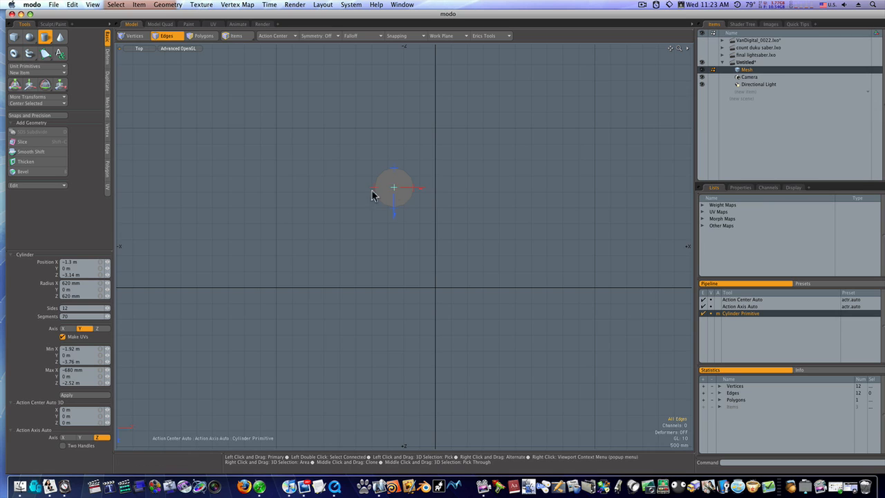
mouse_move(362, 235)
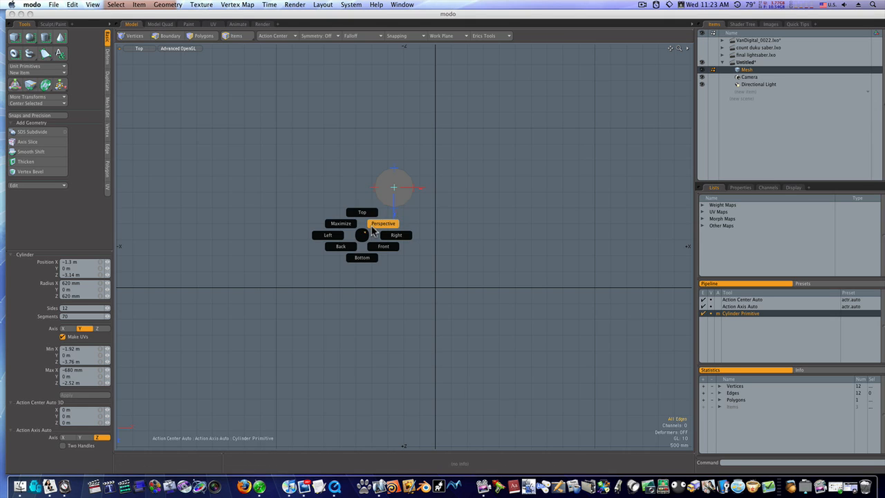
Draw a tall thin cylinder primitive, checking it in perspective and from the top.
click(383, 222)
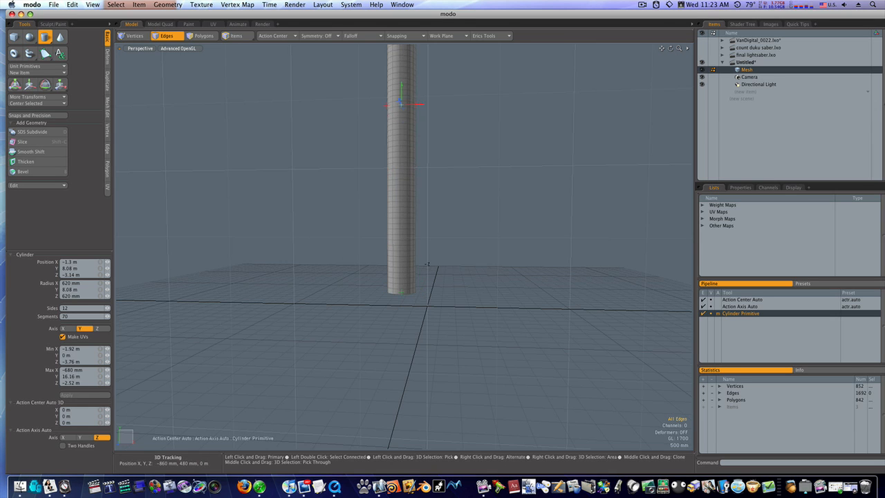
mouse_move(404, 296)
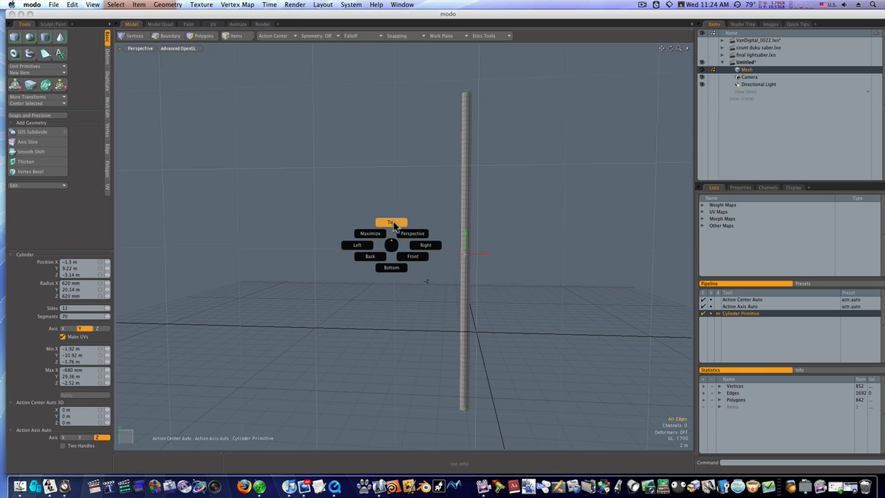
click(391, 223)
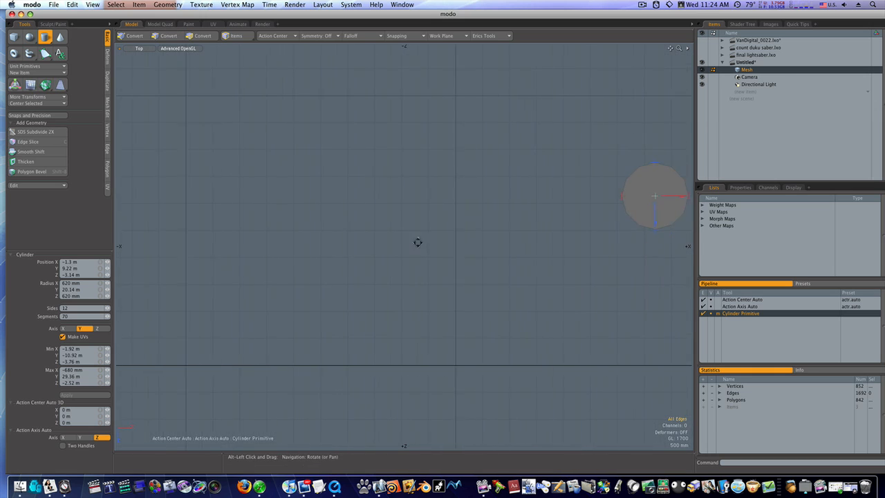
Copy the cylinder's polygons twice and move each copy up so three strands line up.
click(166, 36)
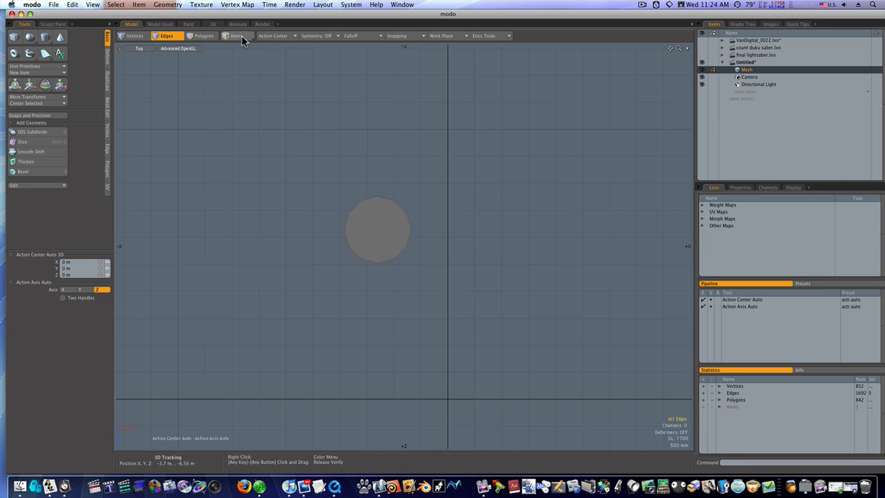
click(203, 36)
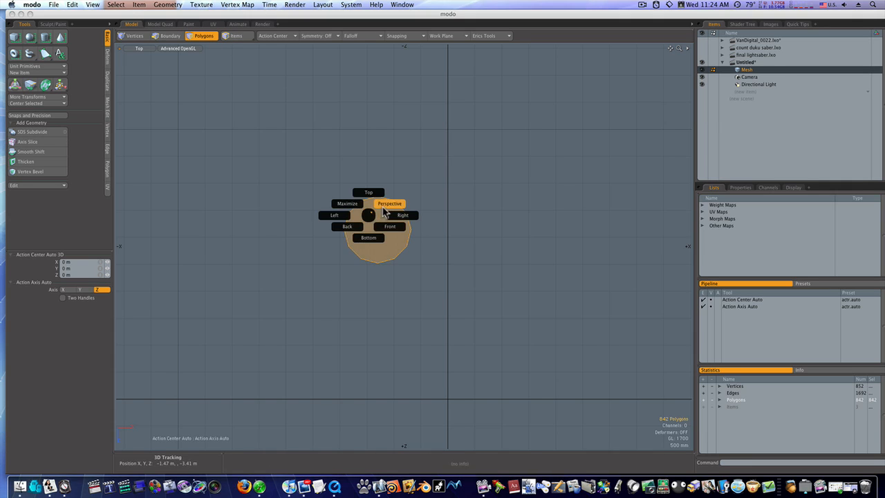
click(389, 203)
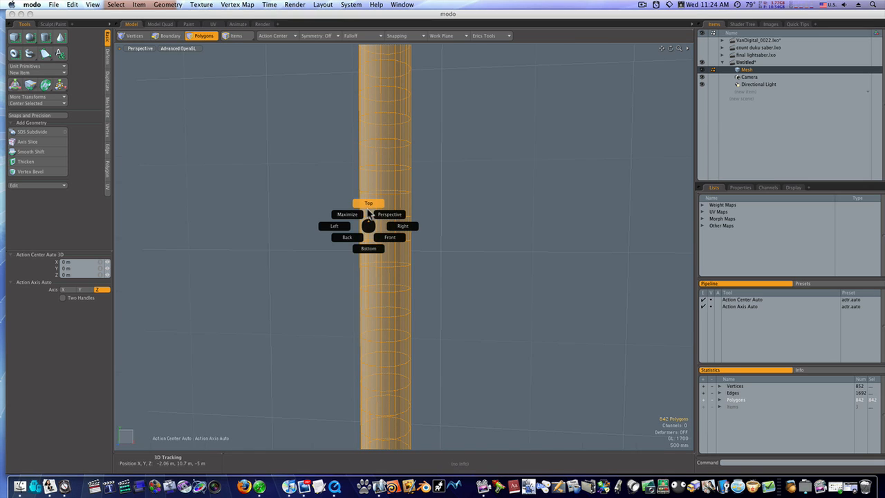
click(367, 202)
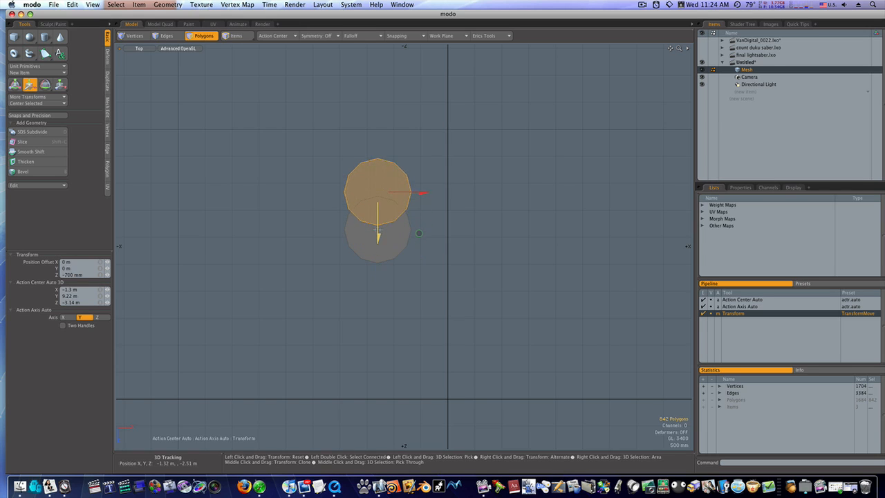
drag(376, 207, 376, 166)
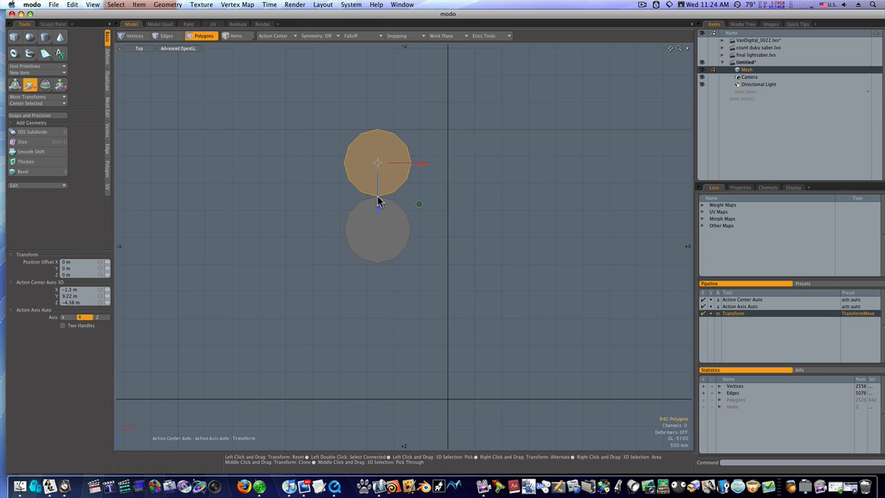
drag(379, 201, 379, 164)
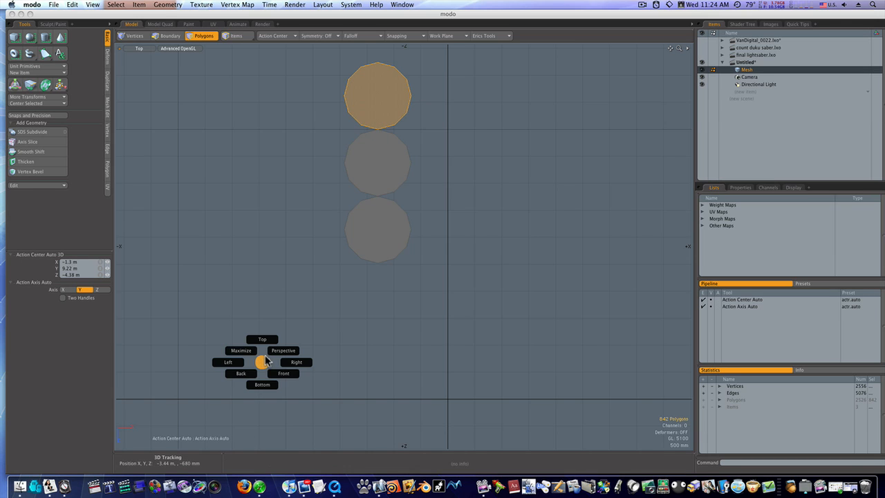
Copy the three-strand row twice, rotating each copy 60° into a seven-strand hexagonal bundle.
click(282, 350)
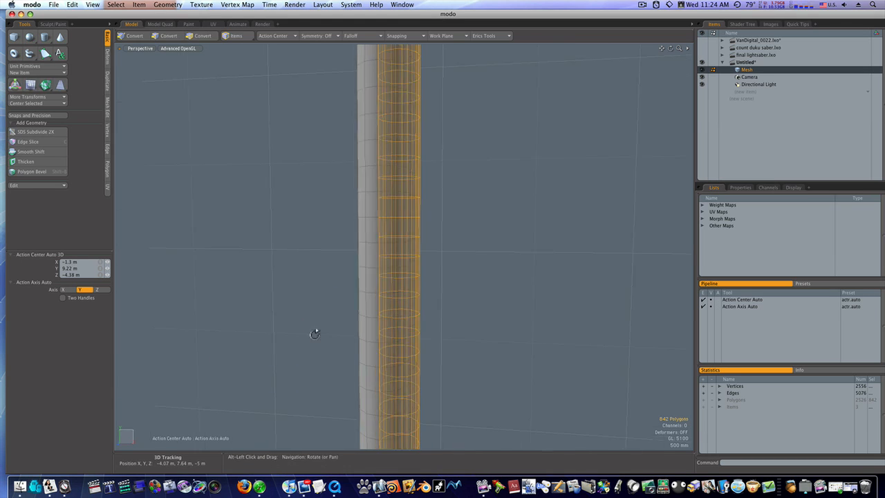
click(203, 36)
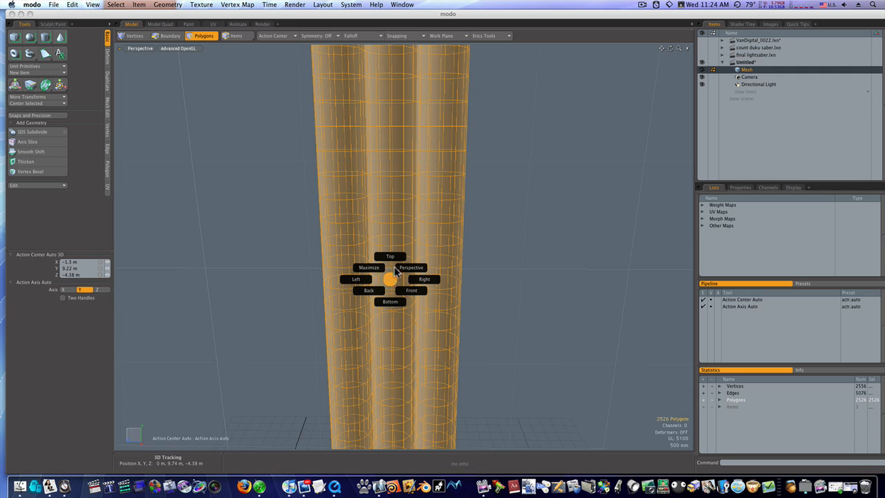
click(390, 256)
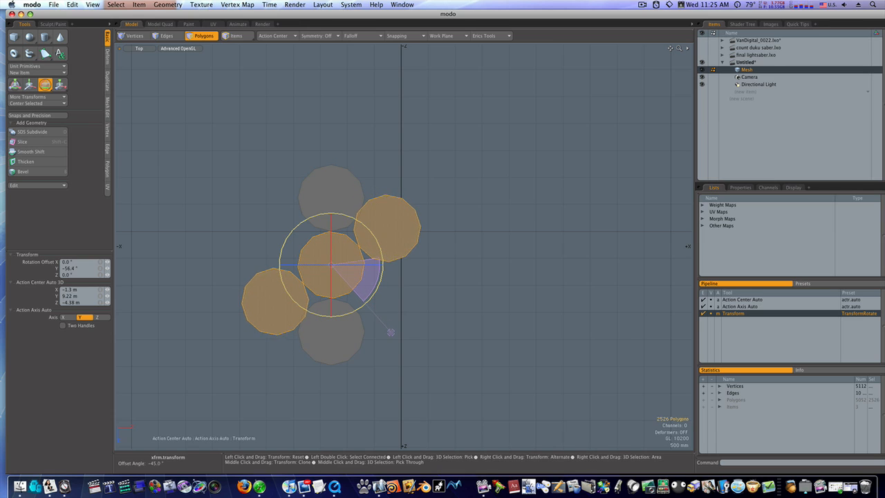
drag(390, 332, 392, 342)
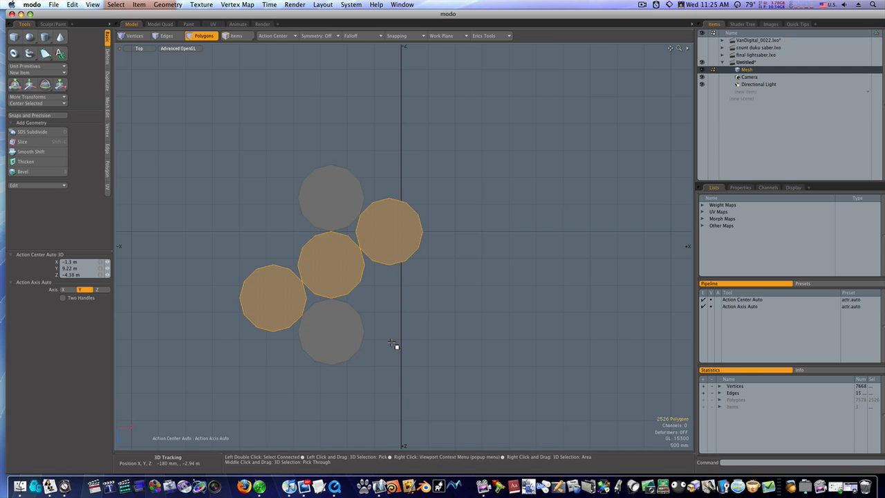
click(44, 83)
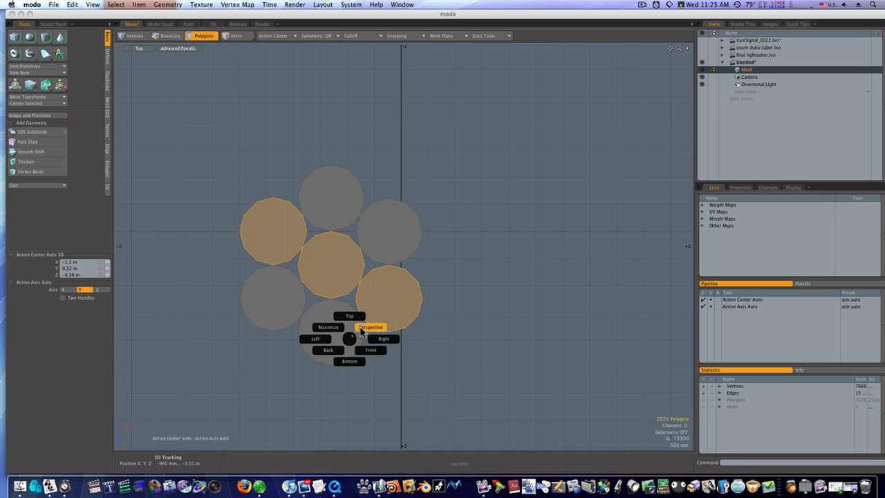
click(370, 327)
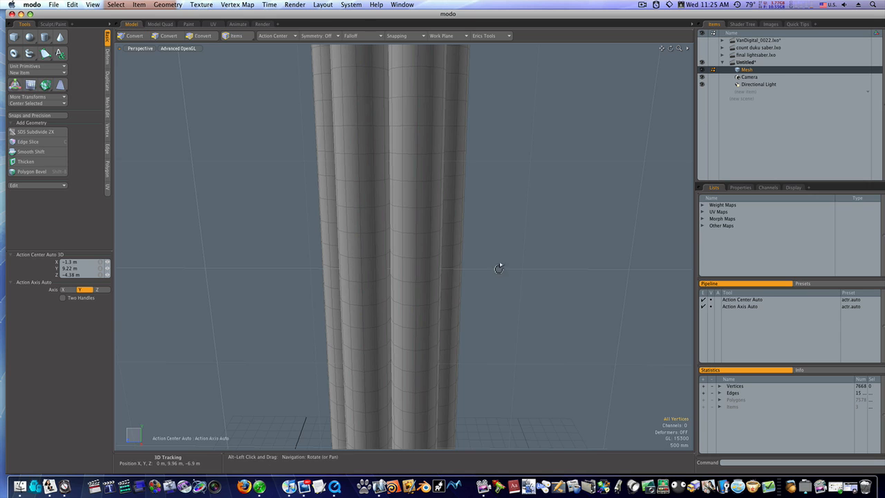
Inspect the bundle in perspective and return to Top view ready for the deformers.
drag(499, 268, 305, 274)
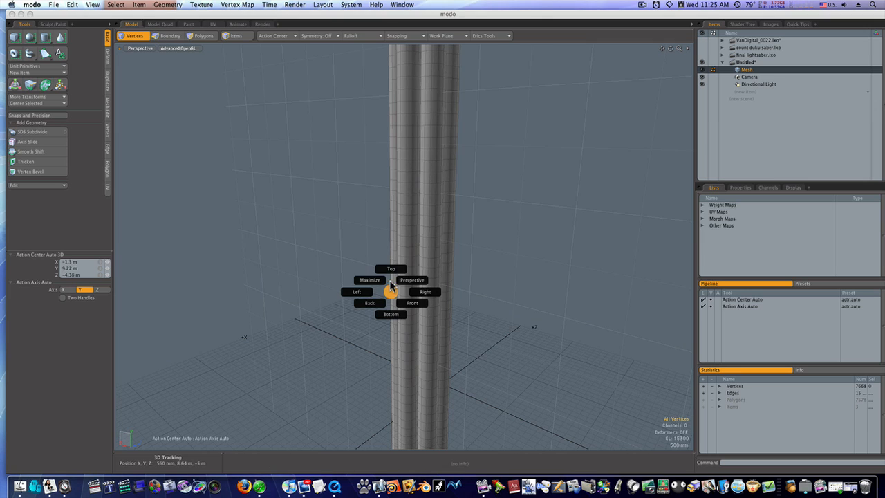
click(390, 268)
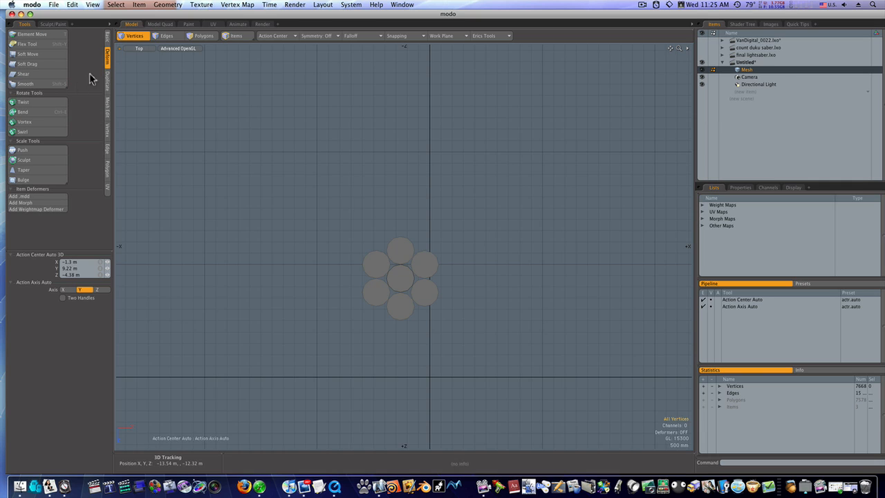
Apply the Twist deformer to spiral the seven strands along the vertical axis.
click(23, 102)
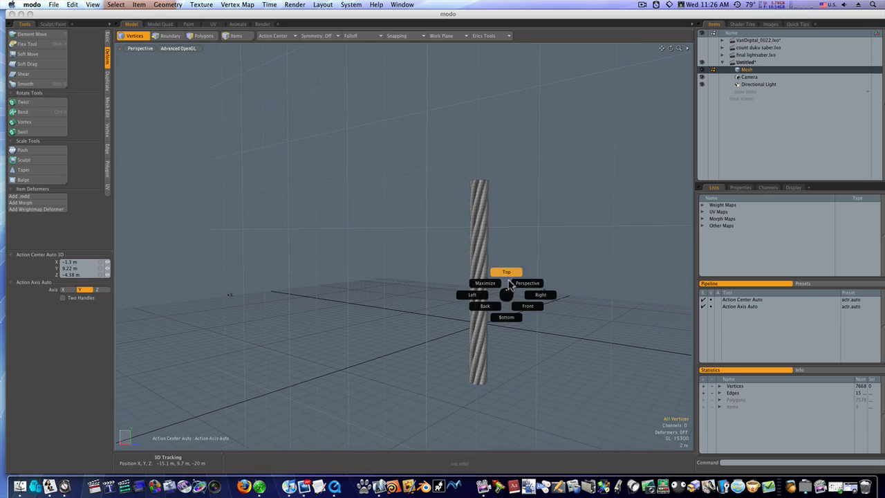
Copy the twisted bundle and move the copy just below, touching the original.
click(506, 271)
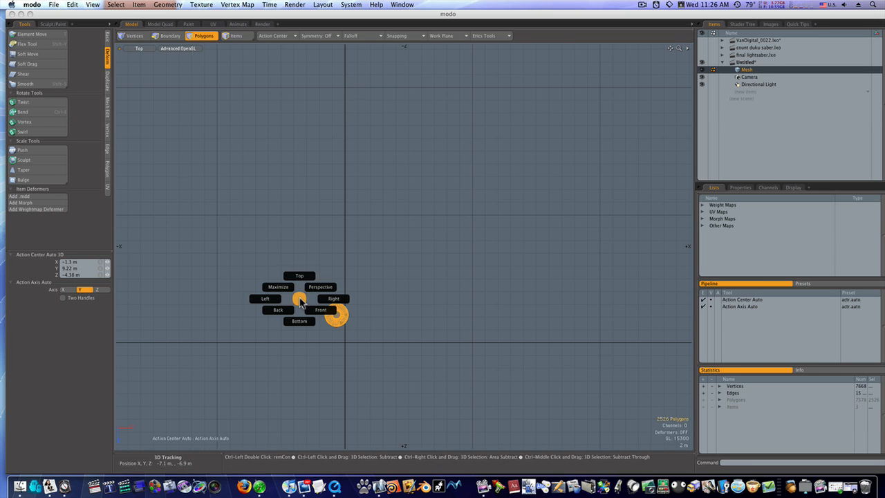
click(321, 286)
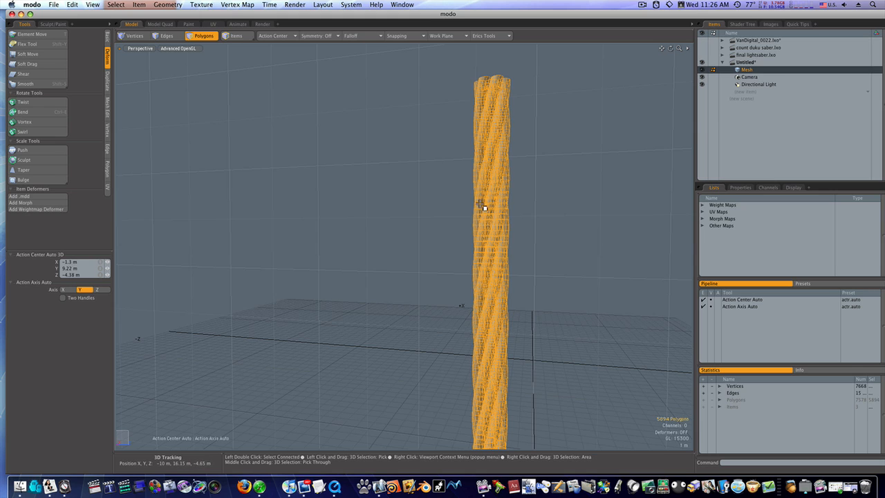
drag(484, 207, 373, 208)
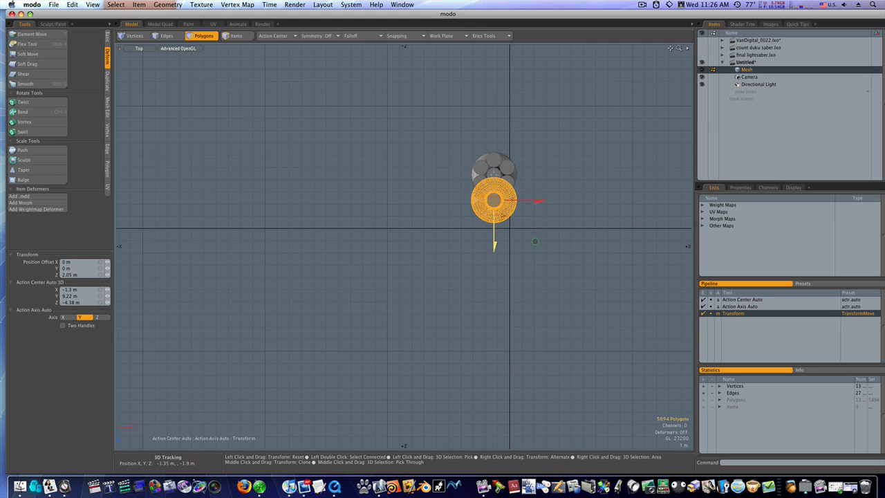
drag(494, 202, 494, 221)
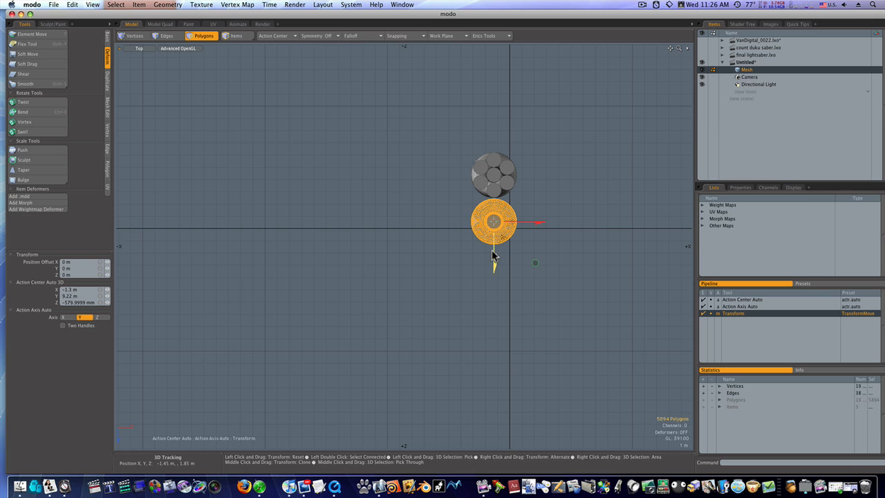
drag(494, 221, 493, 252)
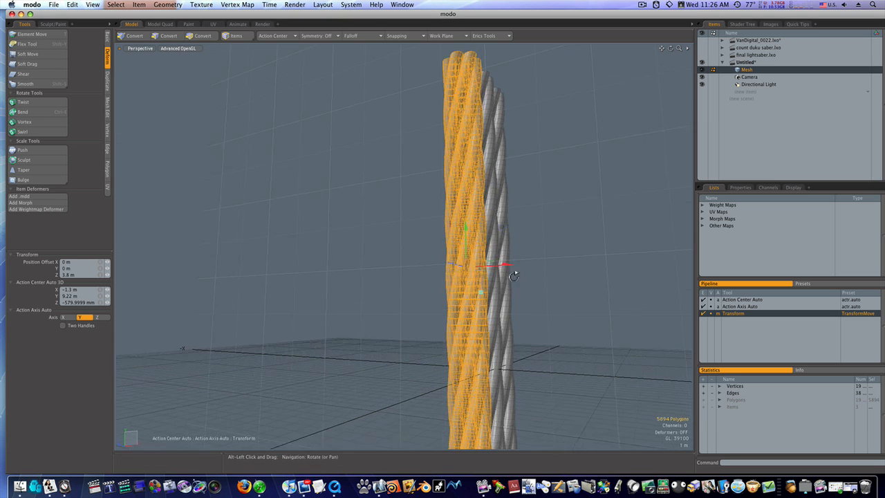
Add a third twisted bundle in the row and inspect all three in perspective.
click(202, 36)
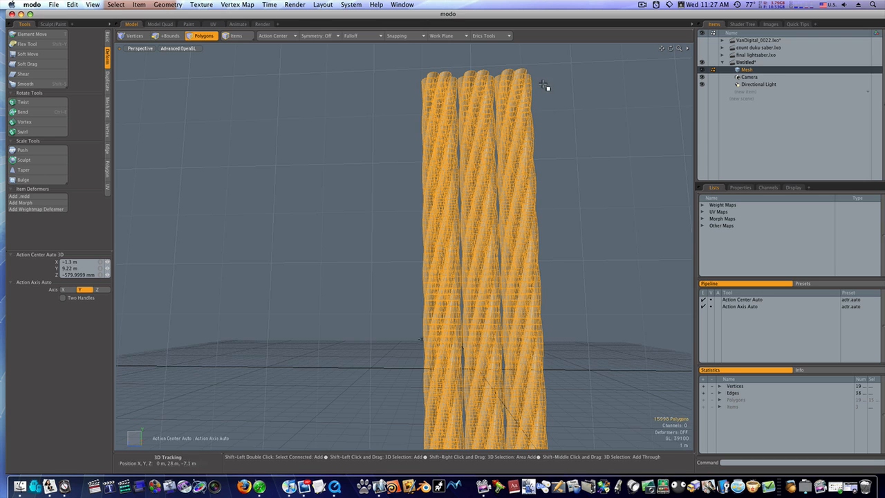
drag(539, 85, 374, 159)
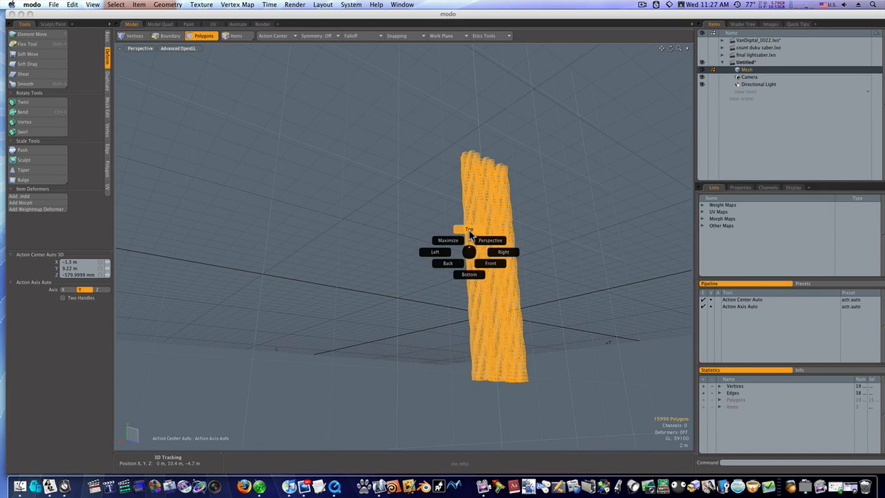
From Top view, spin the copied strand bundle around the cable centre into a thicker column.
click(470, 230)
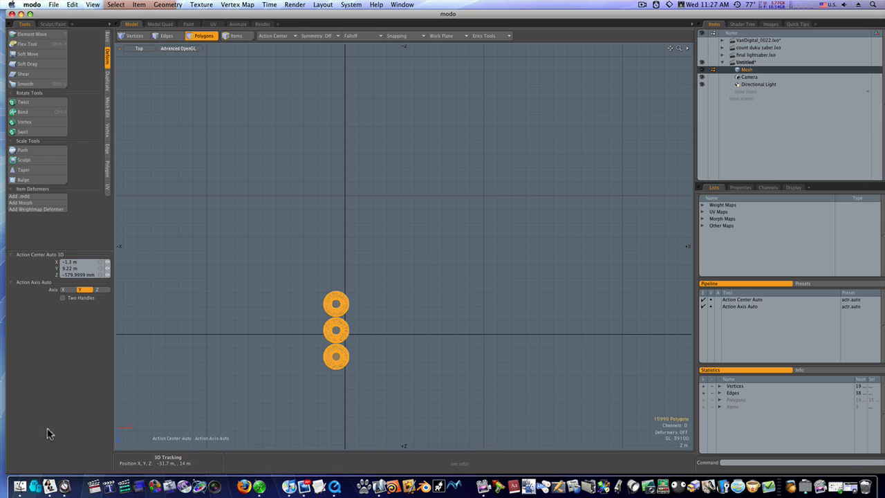
mouse_move(309, 359)
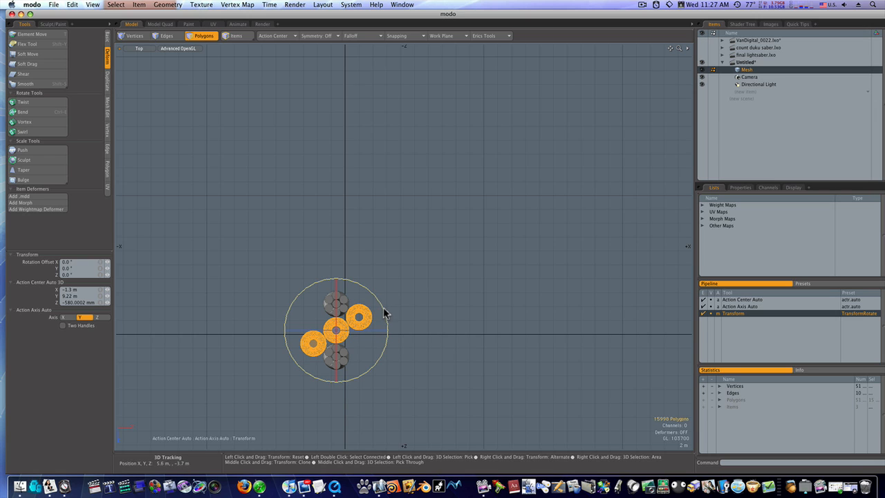
drag(366, 311, 389, 351)
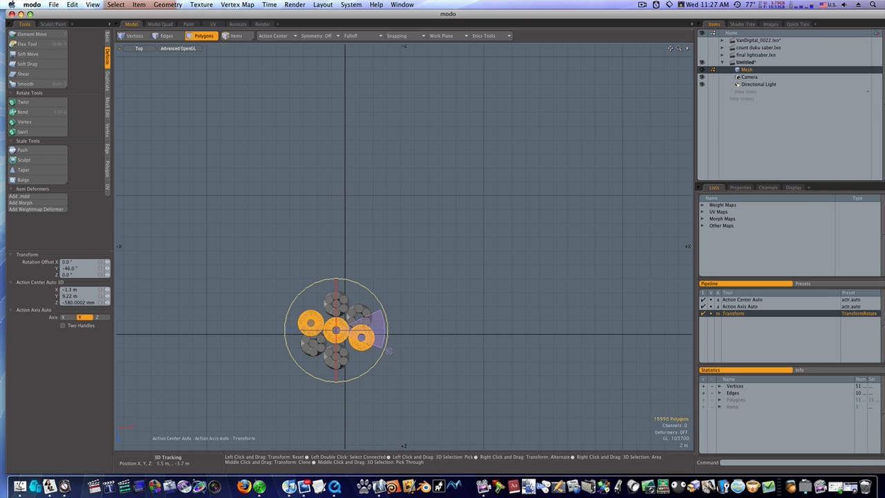
drag(390, 351, 386, 366)
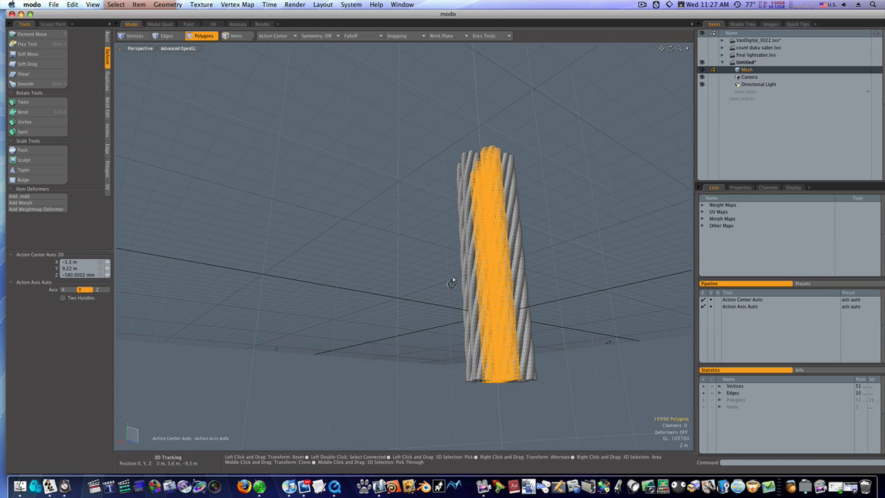
Orbit the Perspective view to check the bundles packed around the central strand.
drag(449, 282, 370, 325)
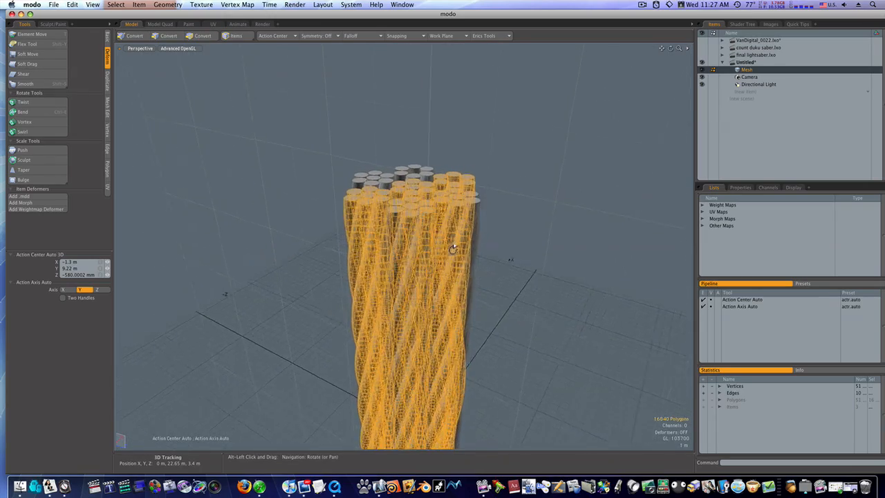
drag(454, 249, 548, 252)
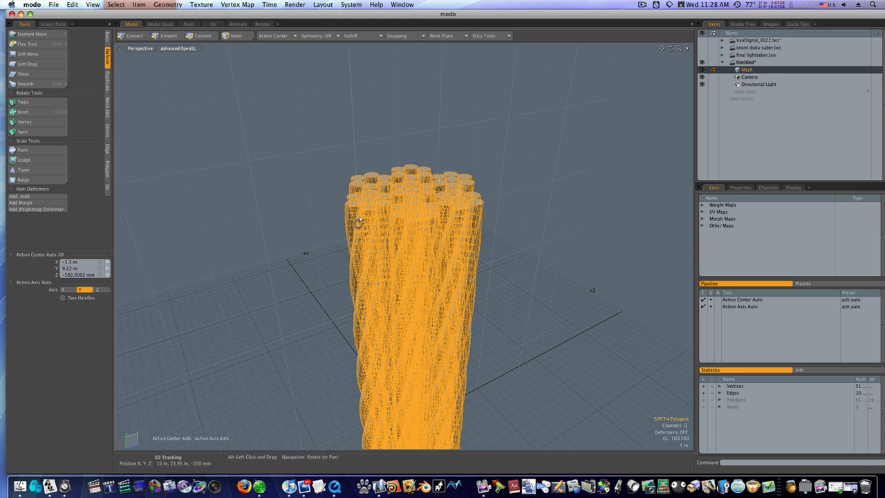
drag(360, 221, 459, 280)
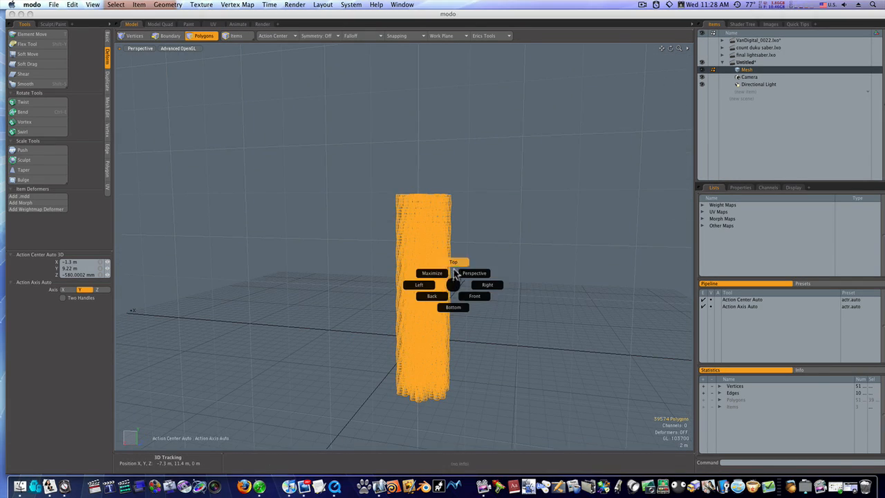
Apply a Twist with Linear Falloff so the whole strand column spirals along its height.
click(454, 262)
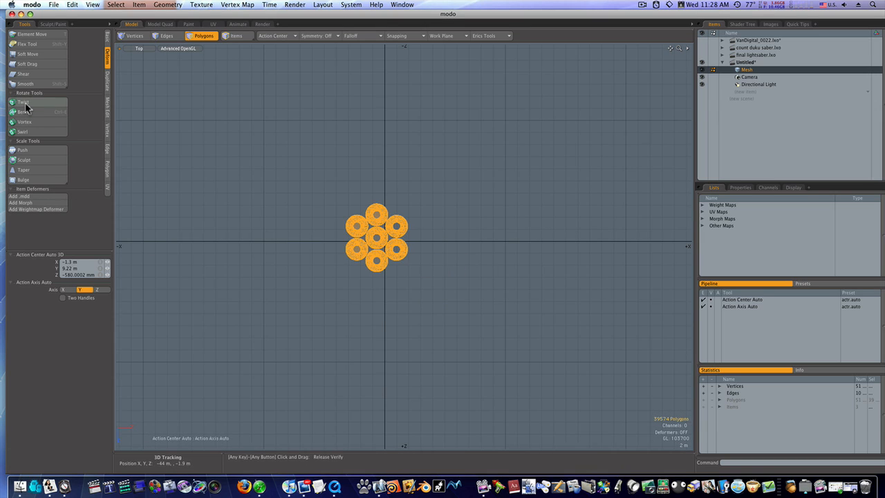
click(25, 102)
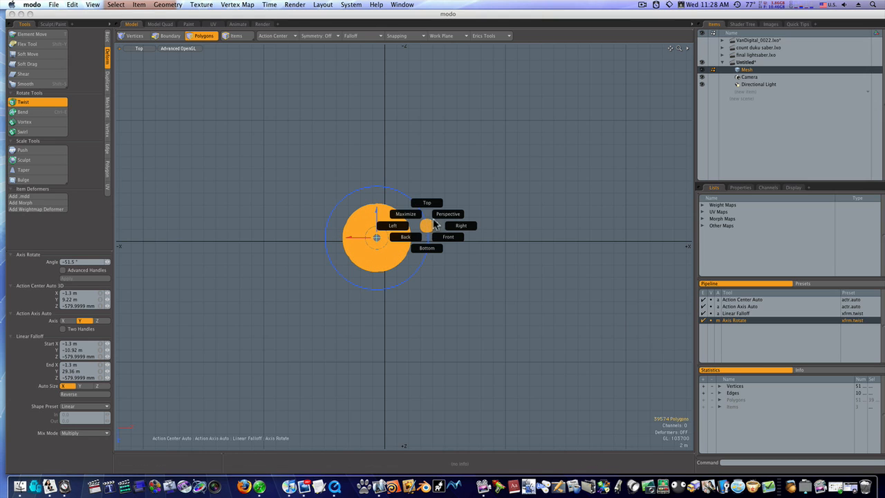
click(448, 213)
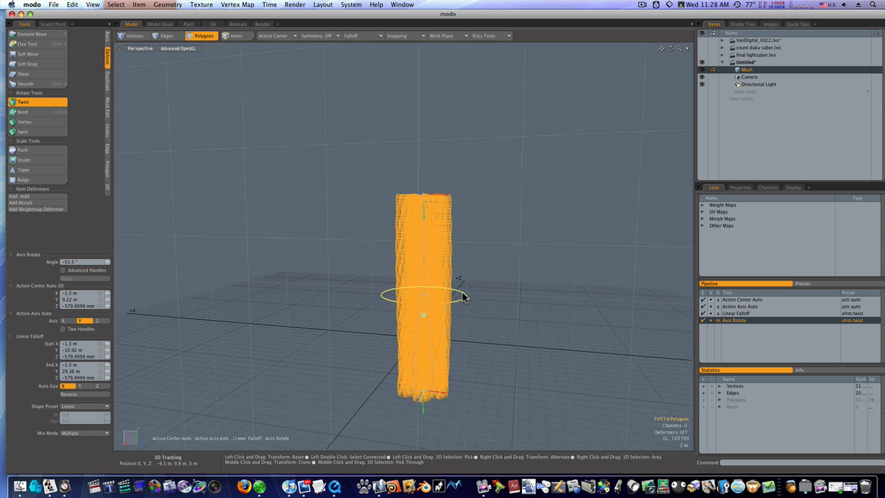
drag(463, 297, 481, 331)
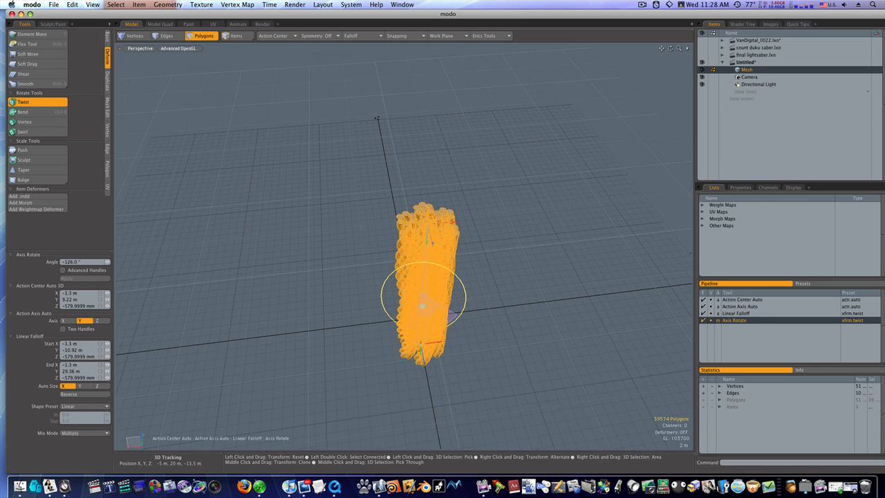
drag(445, 297, 463, 321)
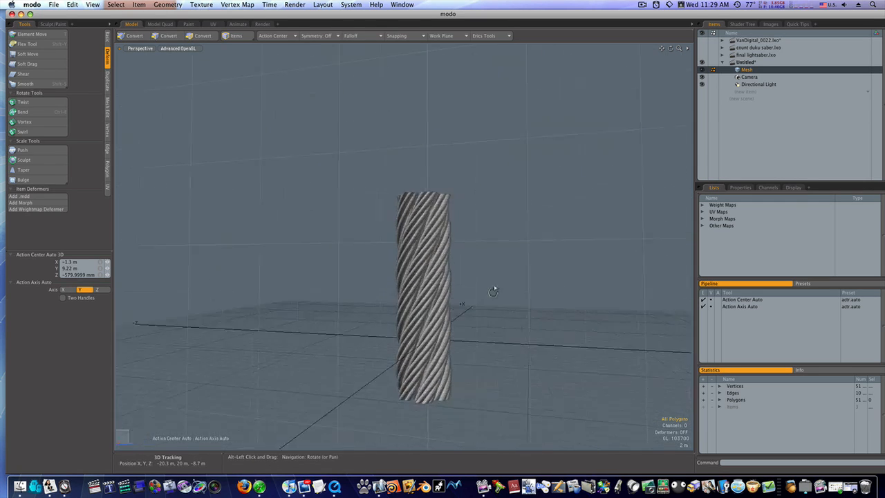
Orbit and pull back to view the twisted cable's strand ends from above.
drag(492, 290, 531, 296)
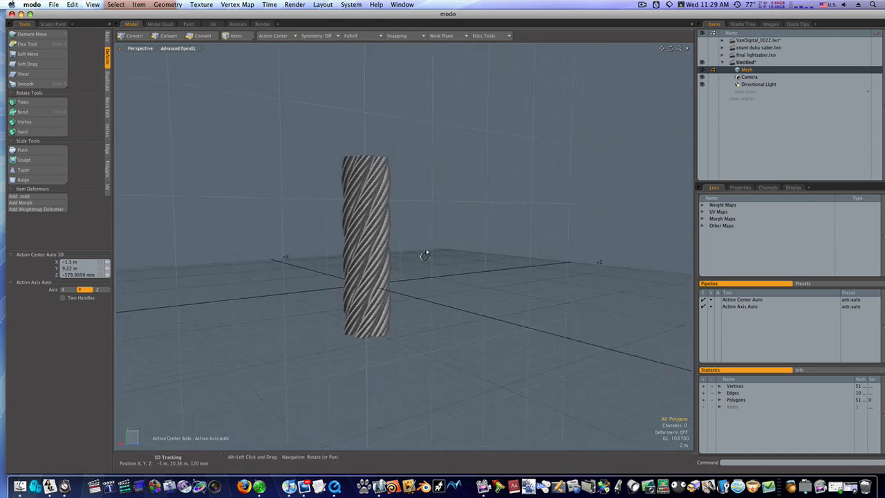
drag(425, 256, 399, 293)
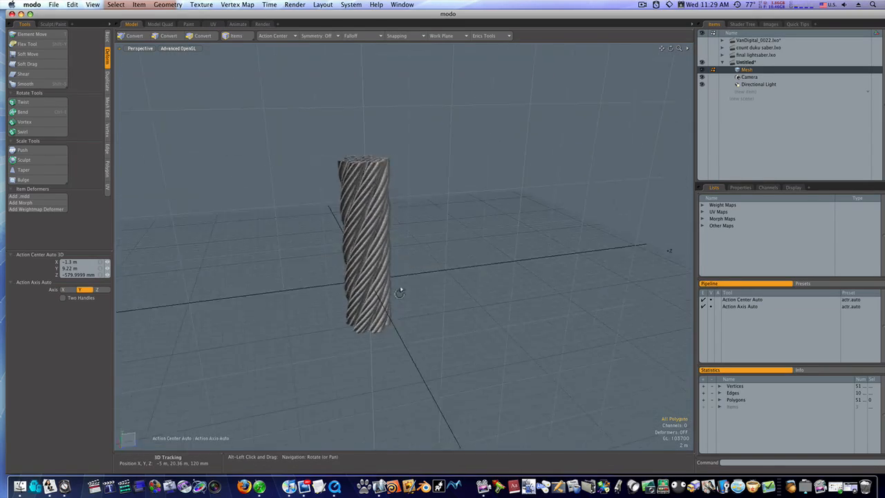
drag(398, 293, 531, 354)
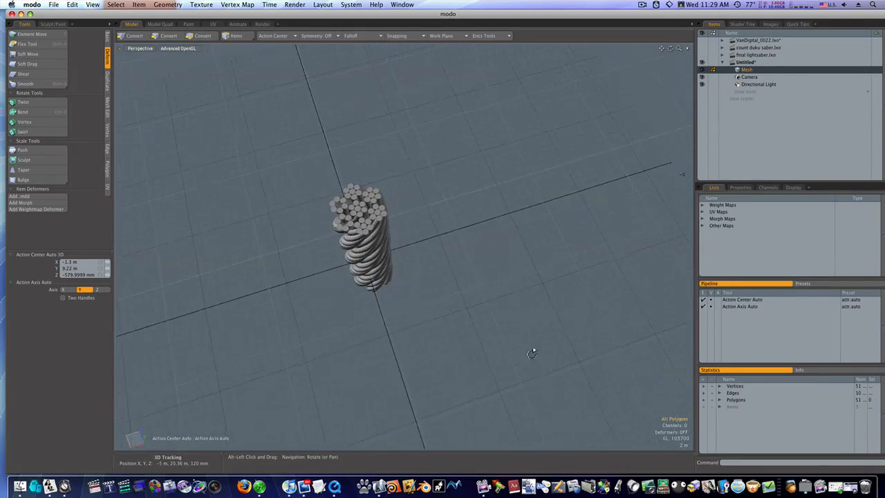
drag(533, 354, 477, 348)
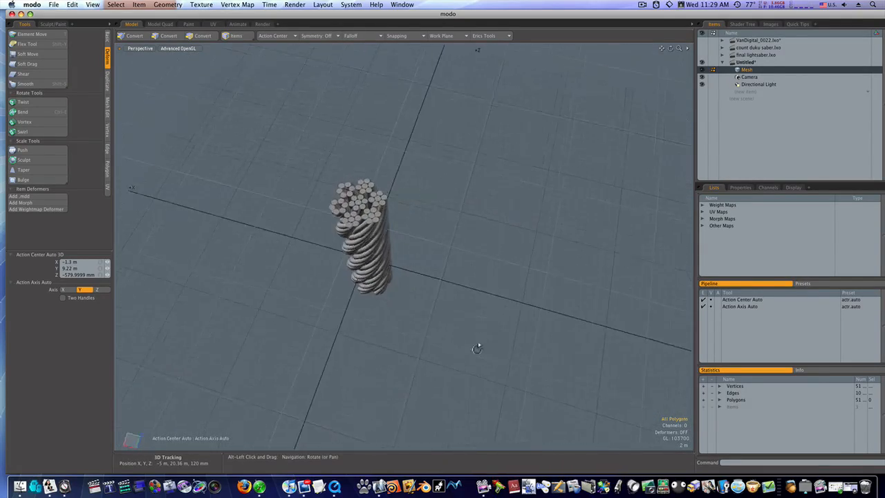
drag(477, 348, 408, 289)
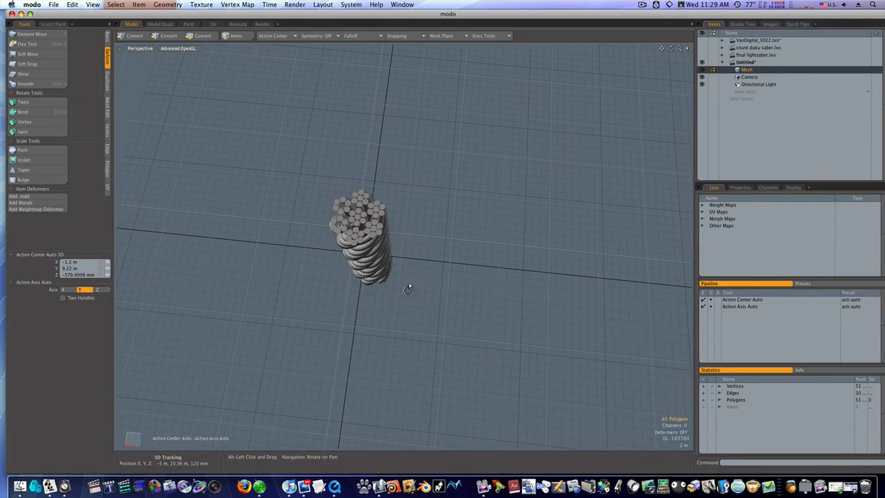
drag(408, 286, 444, 296)
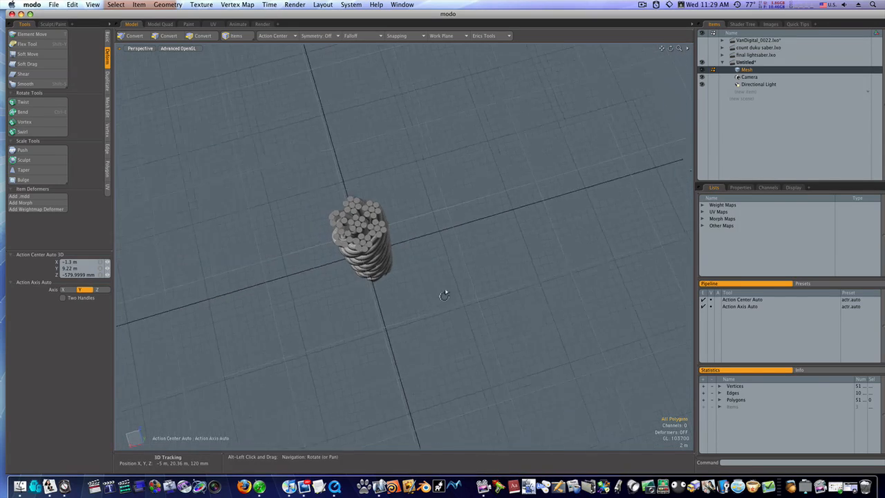
In Polygons mode, select the polygons of one spiralling strand near the top.
click(203, 36)
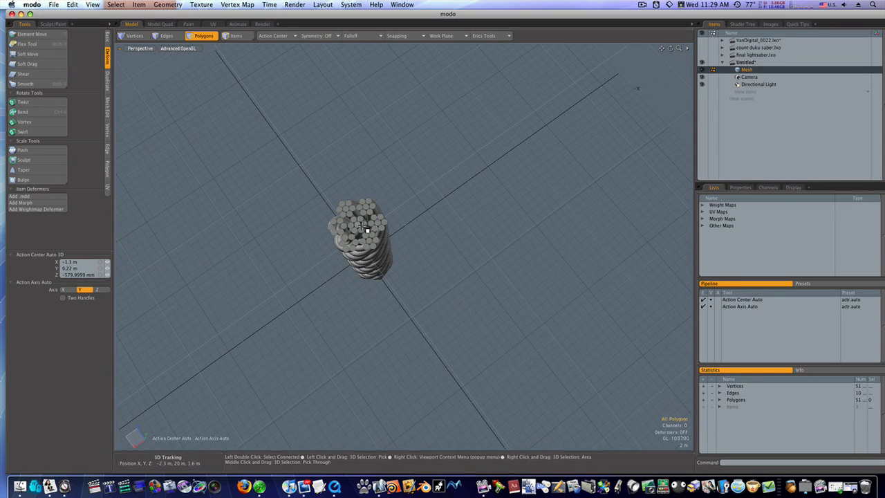
mouse_move(318, 216)
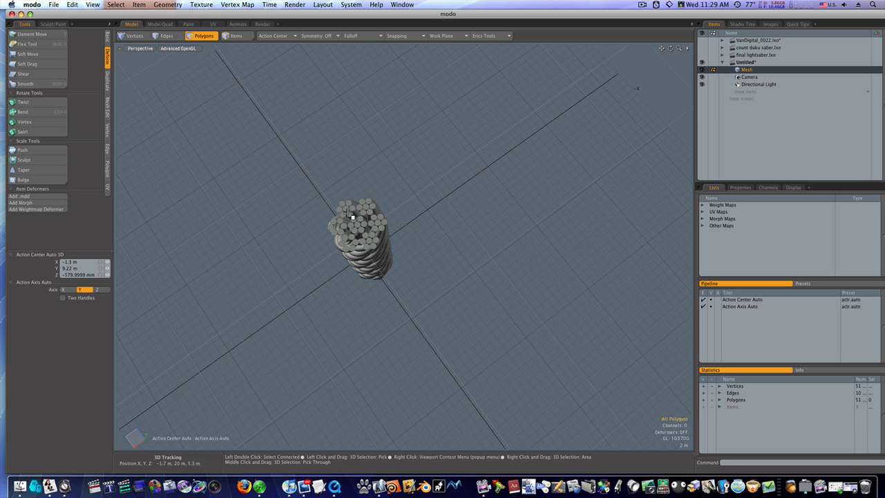
mouse_move(361, 221)
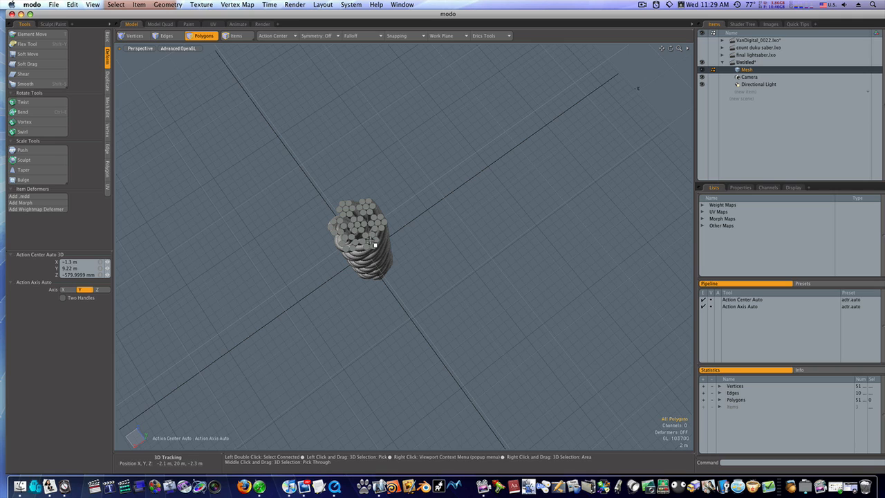
click(365, 246)
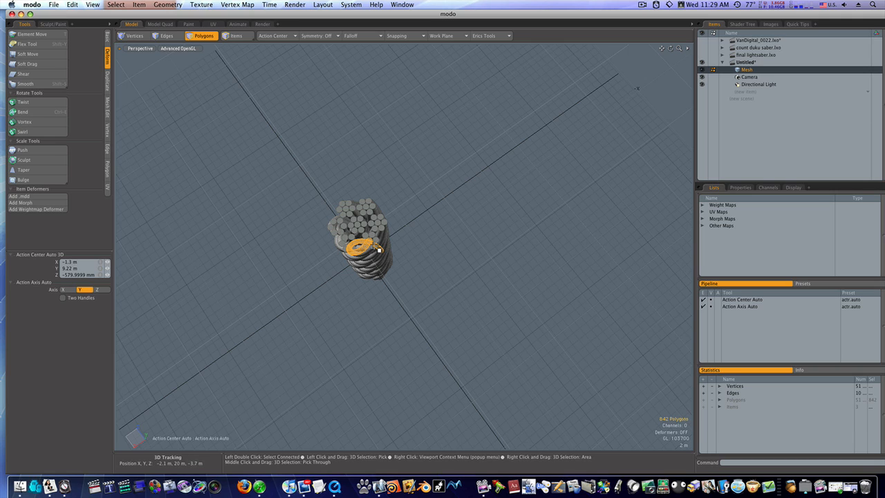
mouse_move(359, 223)
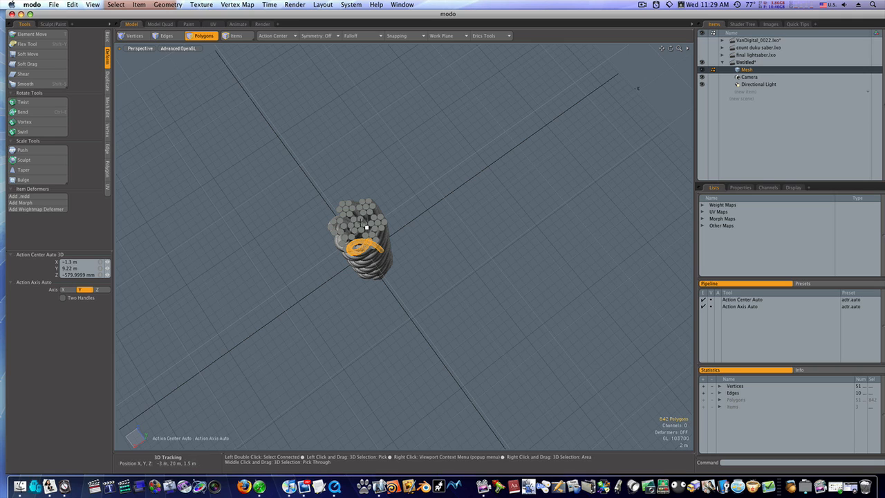
mouse_move(399, 232)
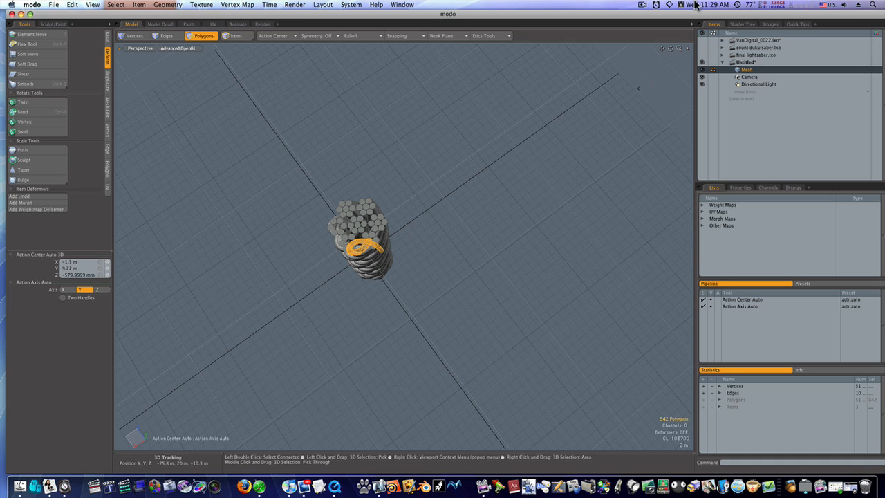
click(641, 6)
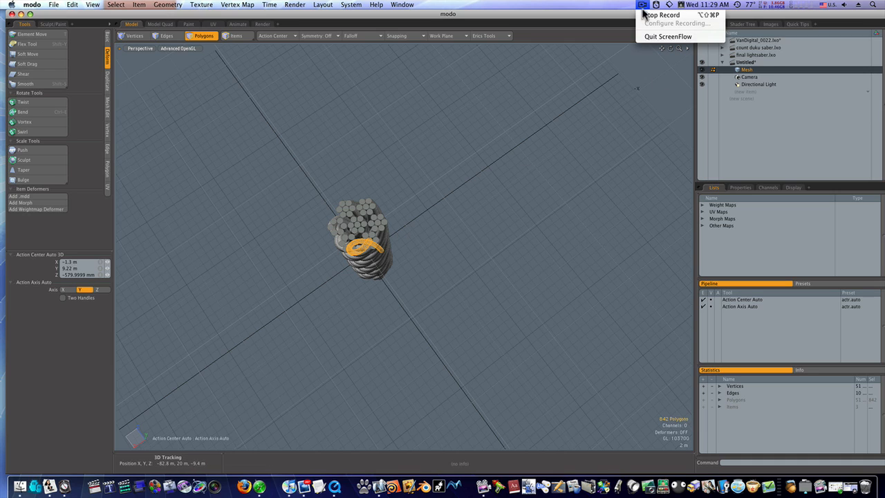